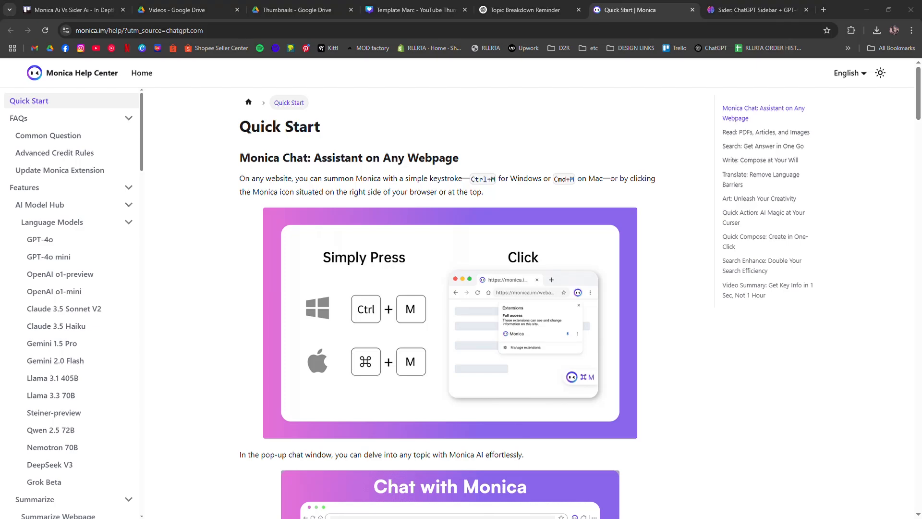
View Sider's Starter, Basic, Unlimited and Pro yearly plan prices at the top of the pricing page
left_click(757, 9)
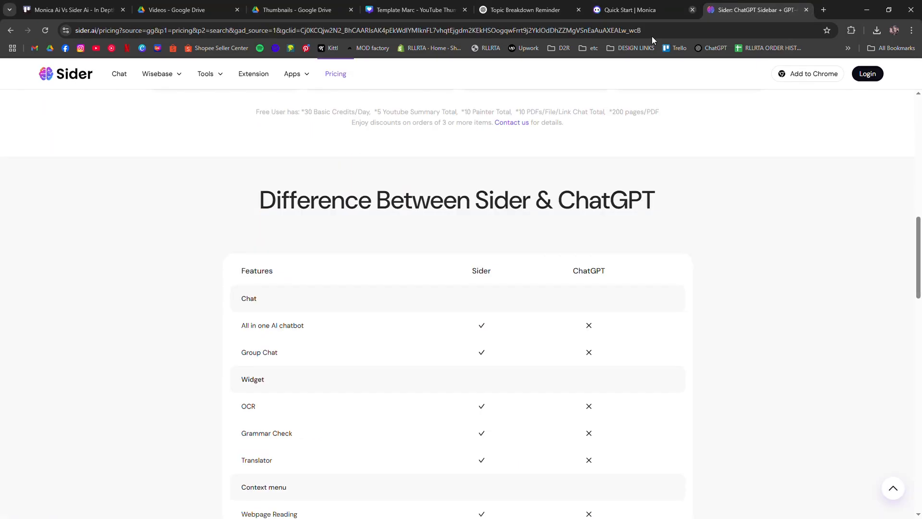
scroll("up", 3)
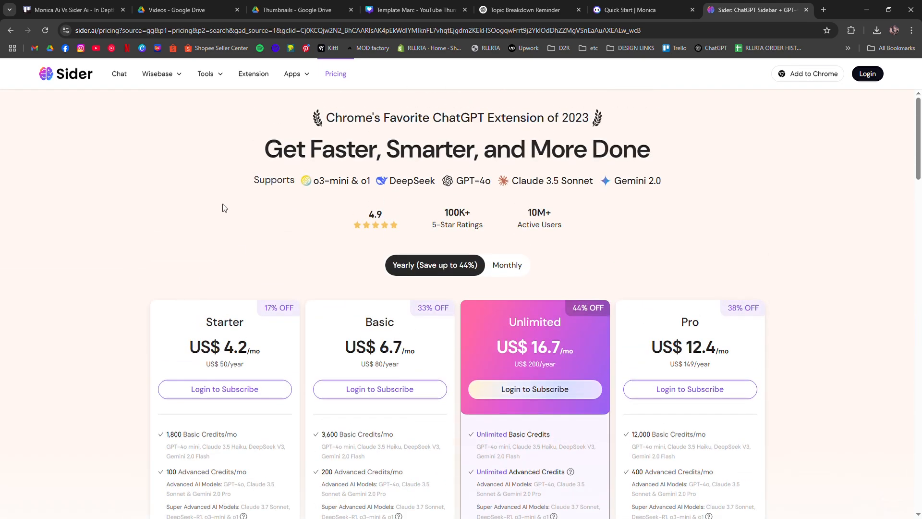
Read Monica's Quick Start sections: Read, Search, Write, Translate, Art, Quick Action, Quick Compose
left_click(628, 9)
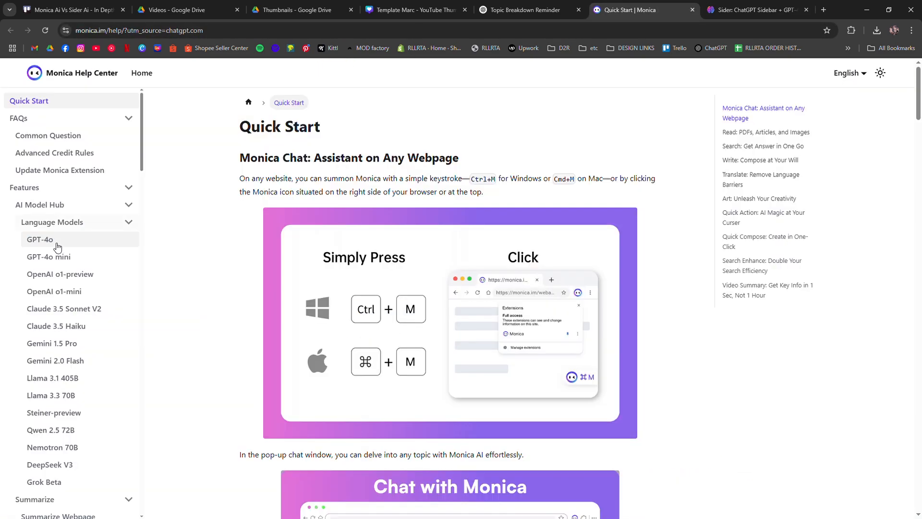
scroll("down", 3)
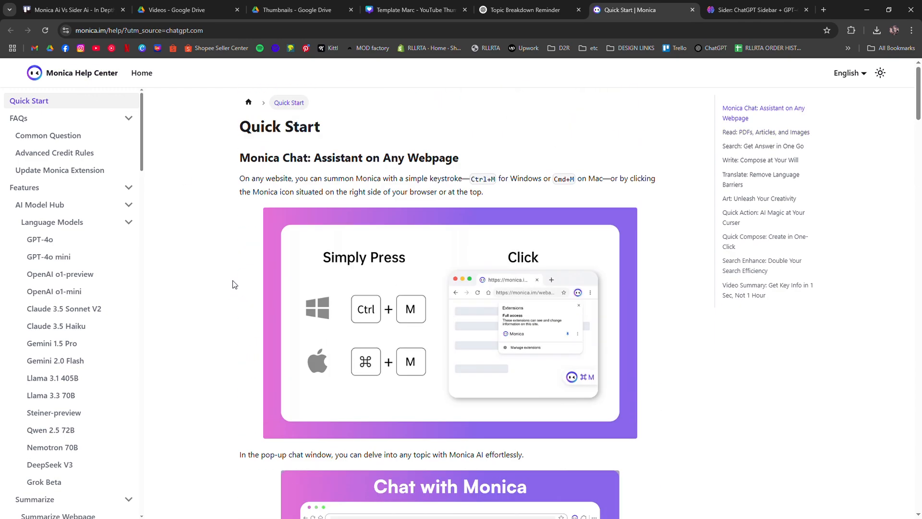
scroll("down", 3)
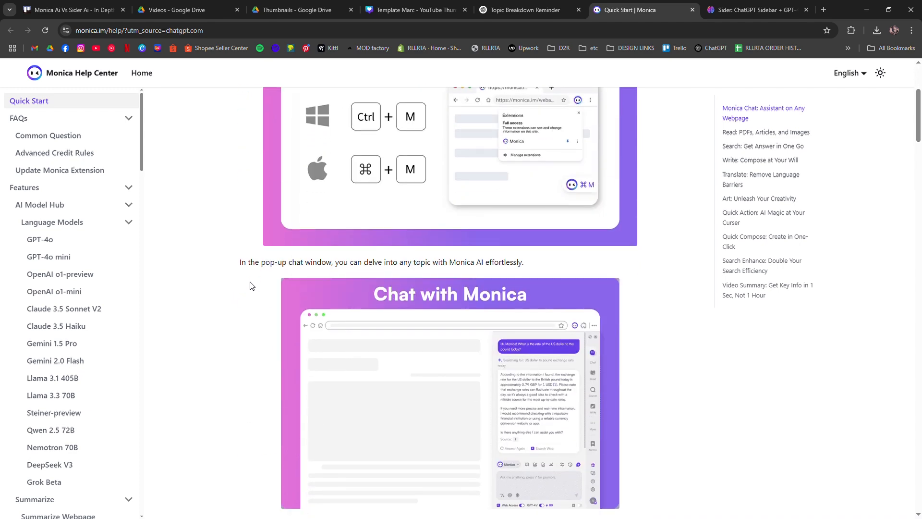
scroll("down", 3)
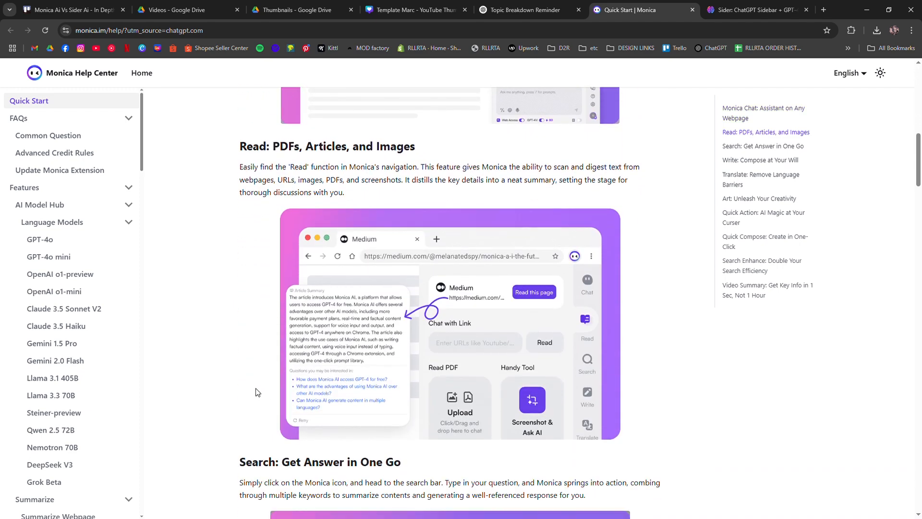
scroll("down", 3)
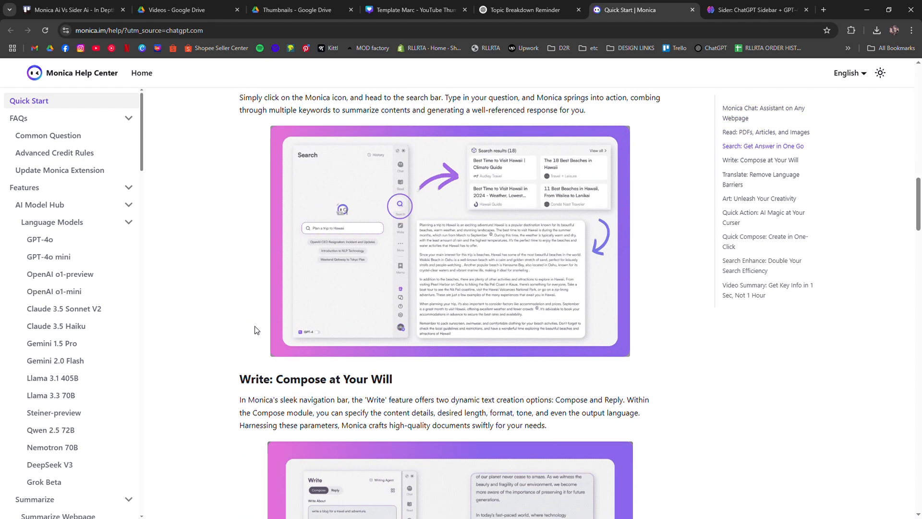
scroll("down", 3)
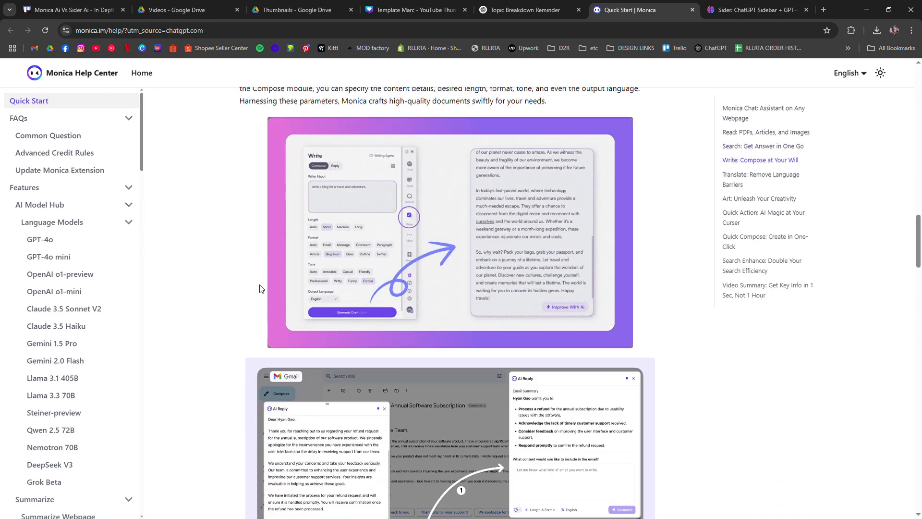
scroll("down", 3)
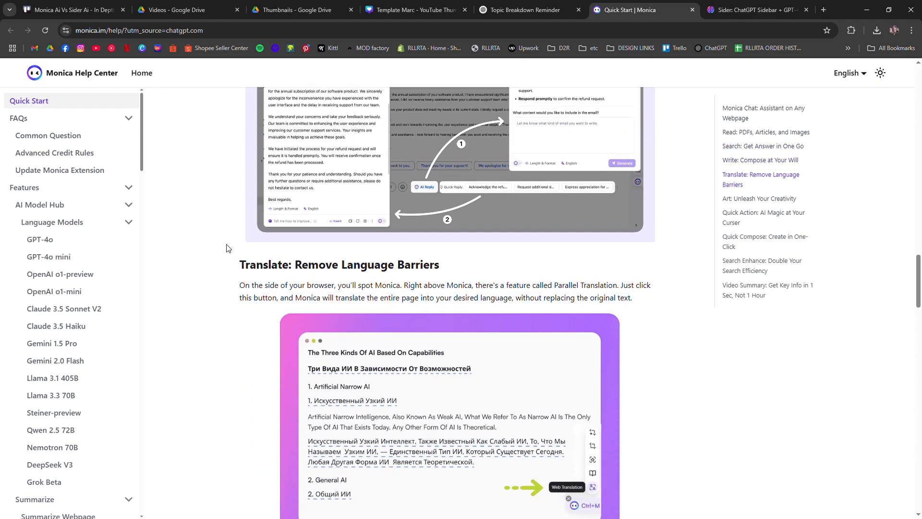
scroll("down", 3)
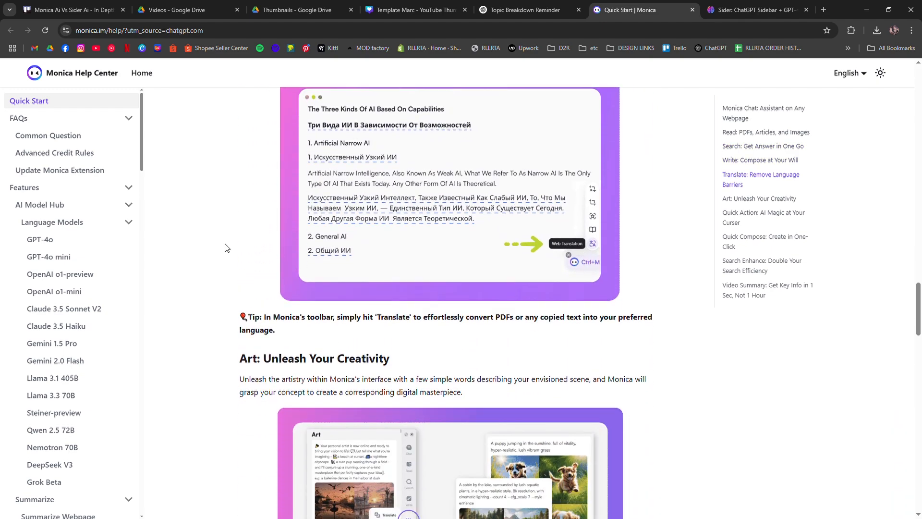
scroll("down", 3)
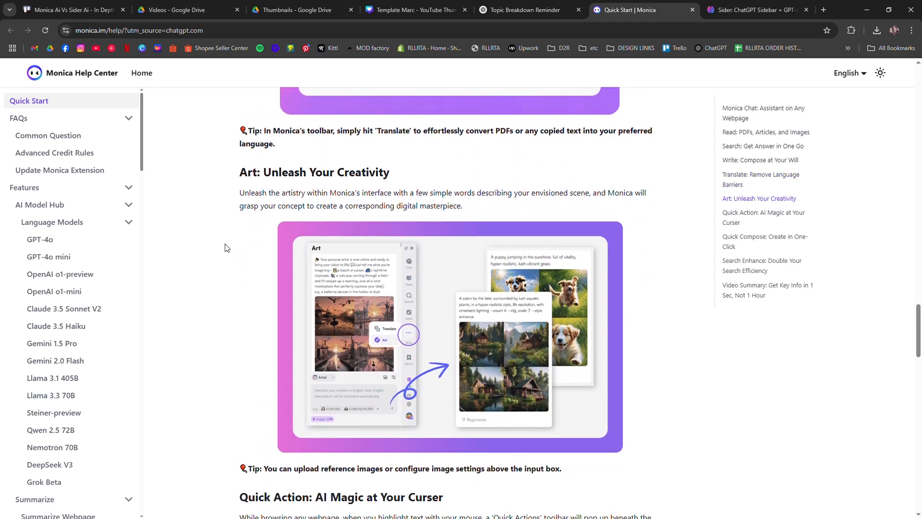
scroll("down", 3)
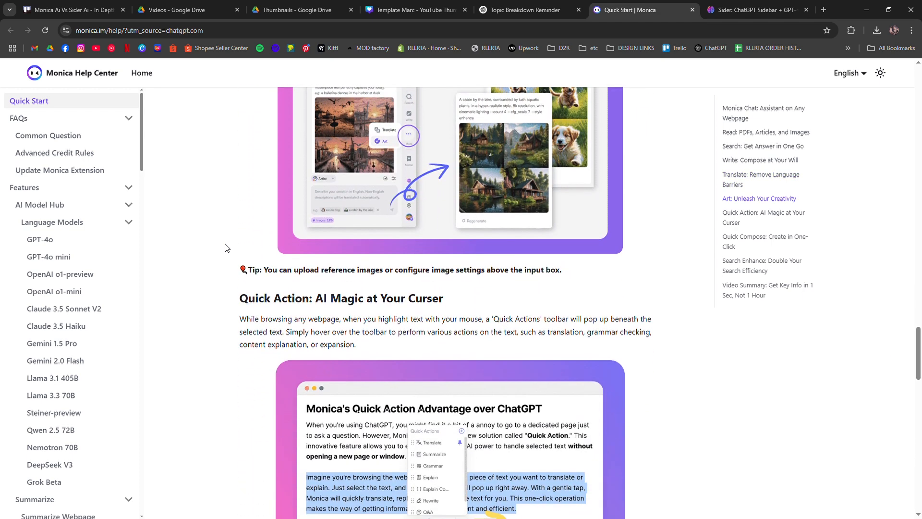
scroll("down", 3)
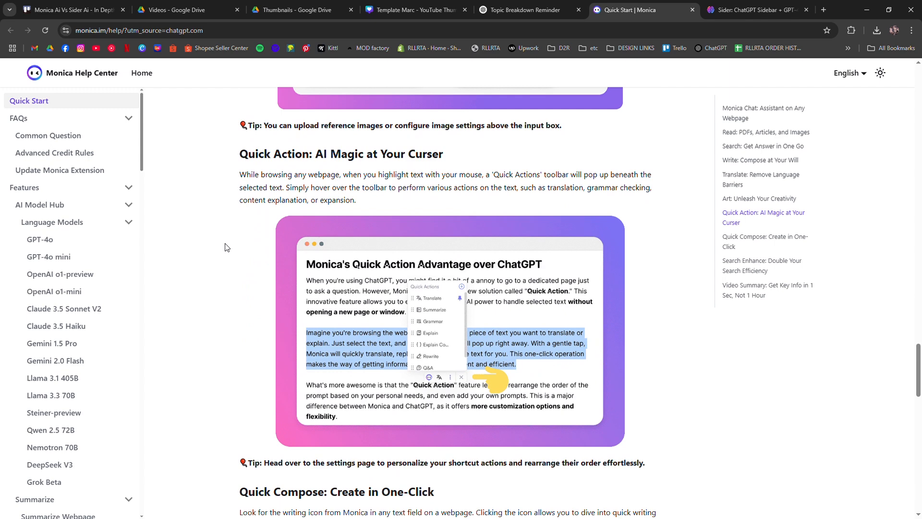
scroll("down", 3)
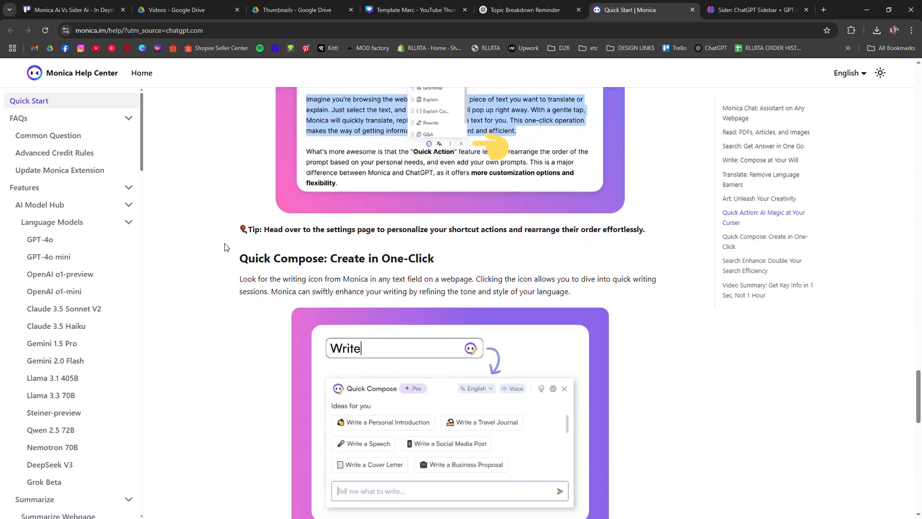
scroll("down", 3)
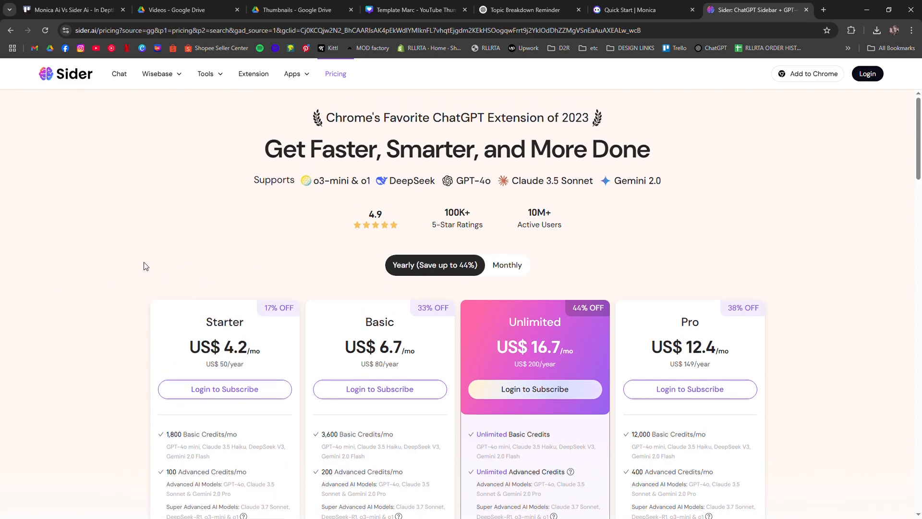
Scroll past Sider's ChatGPT comparison table to the FAQ and follow See more FAQ
scroll("down", 3)
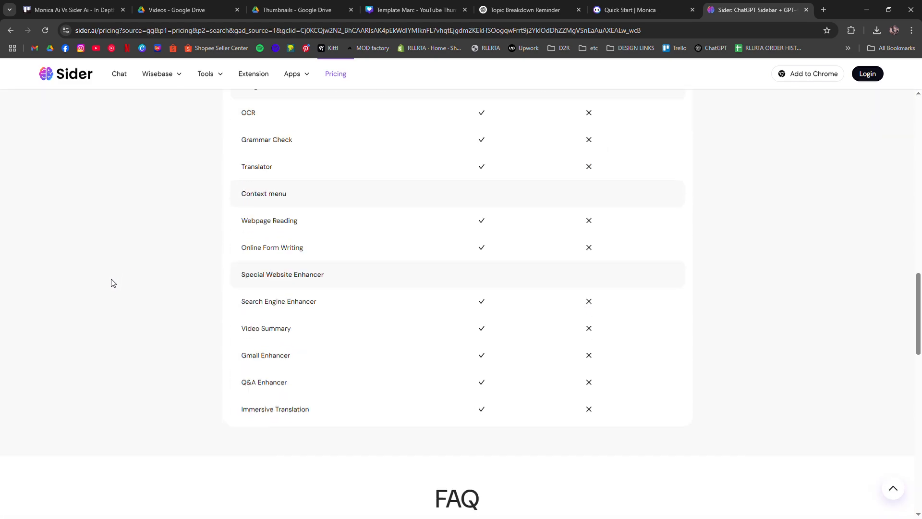
scroll("down", 3)
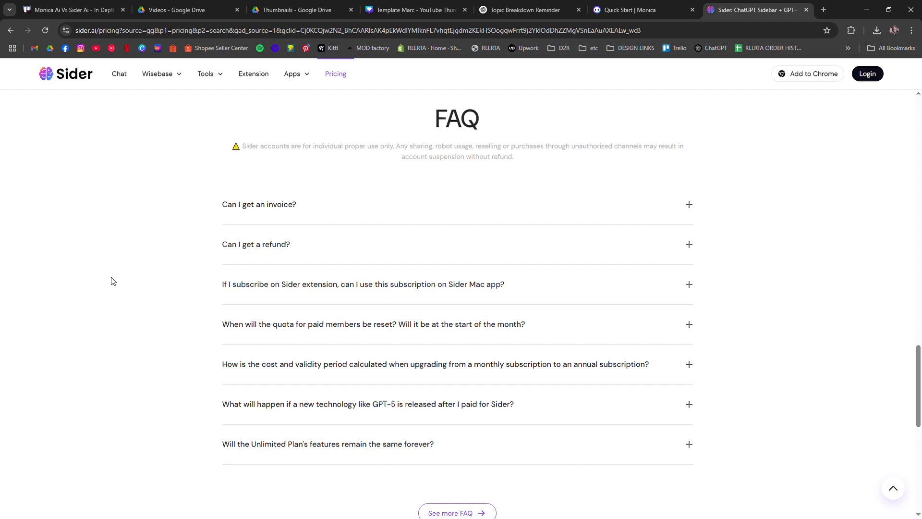
scroll("down", 3)
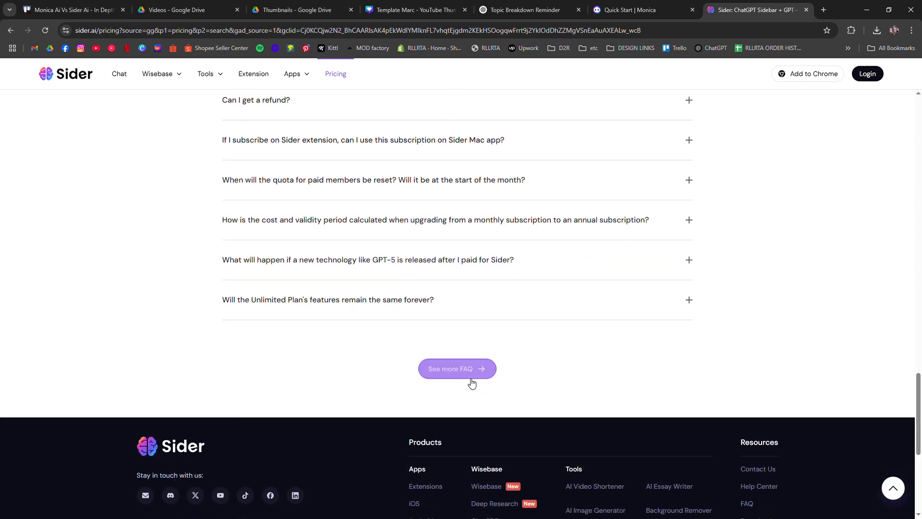
left_click(456, 369)
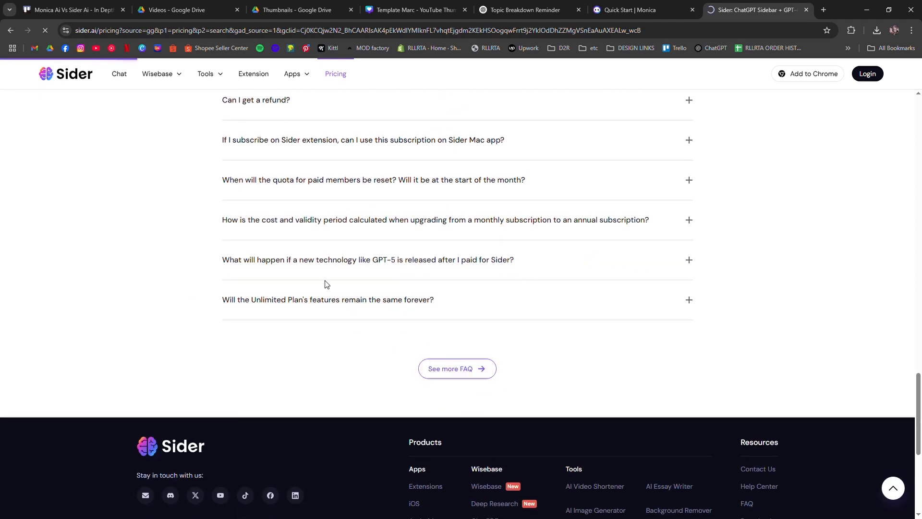
Load Sider's Deep Research homepage, then return to Monica's Quick Start guide
left_click(457, 368)
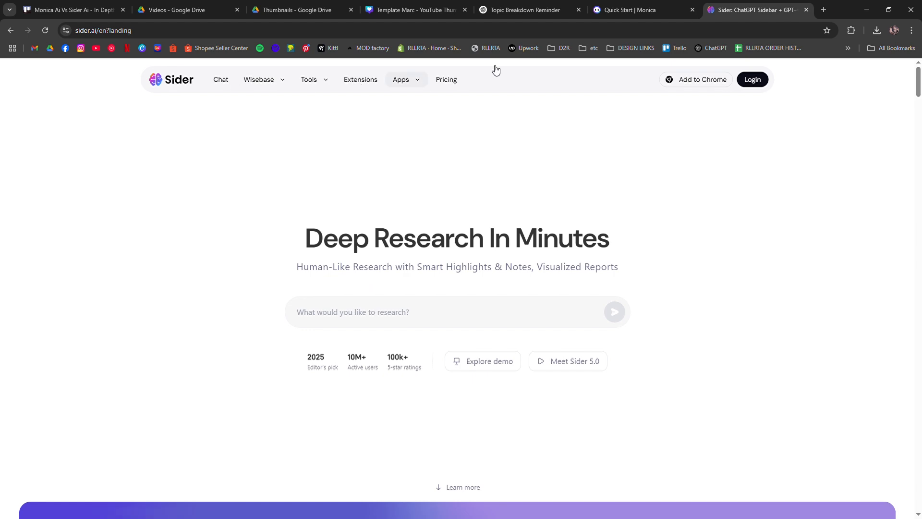
left_click(640, 9)
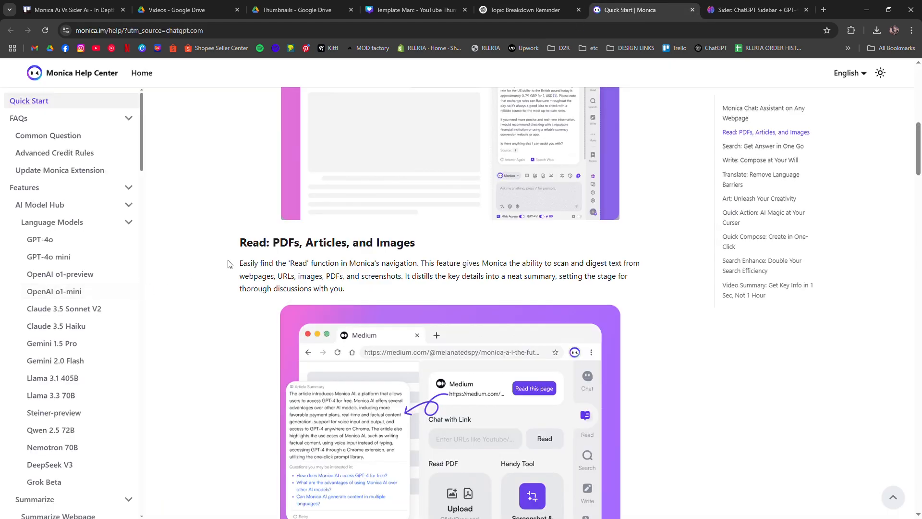